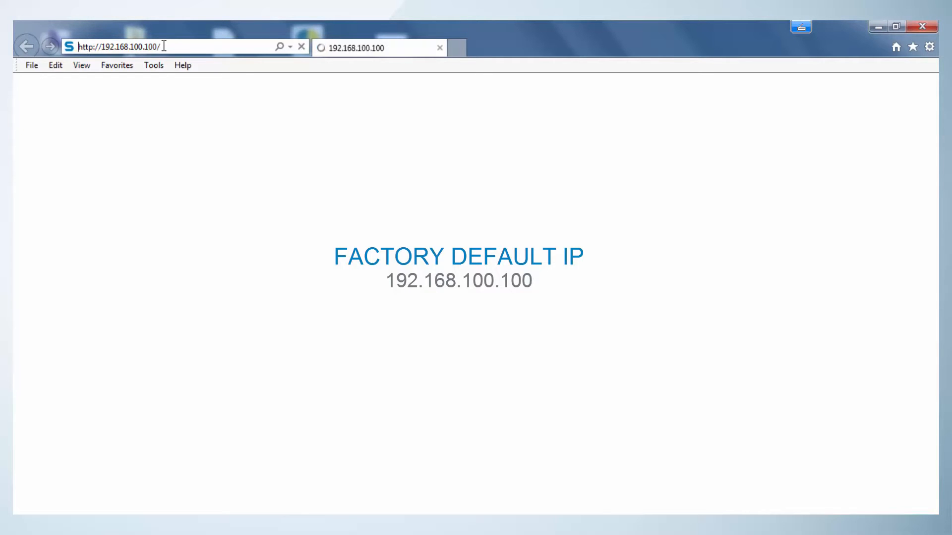
# Load the PS30 SOPASair page from the sensor's default address 192.168.100.100
pyautogui.write('FS30_SOPASair#!page=monitoı')
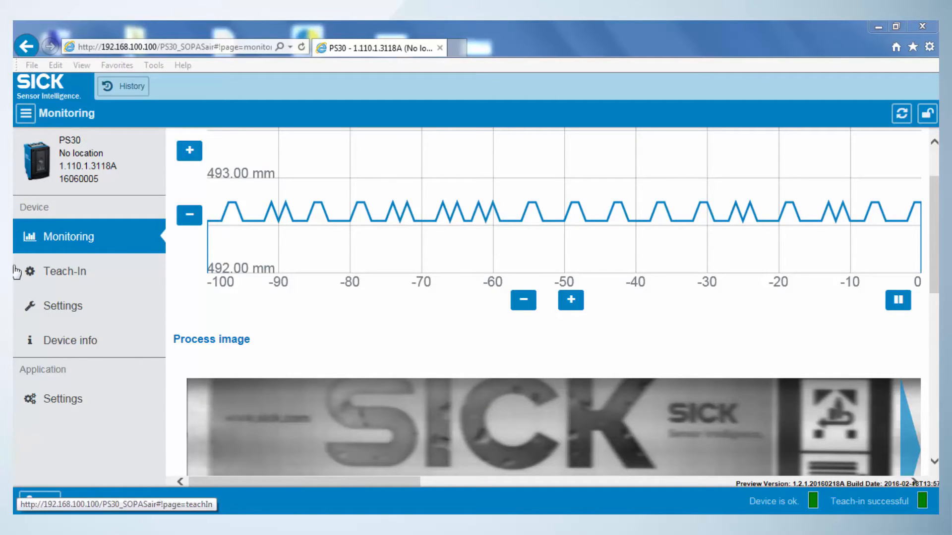
pyautogui.moveTo(88, 320)
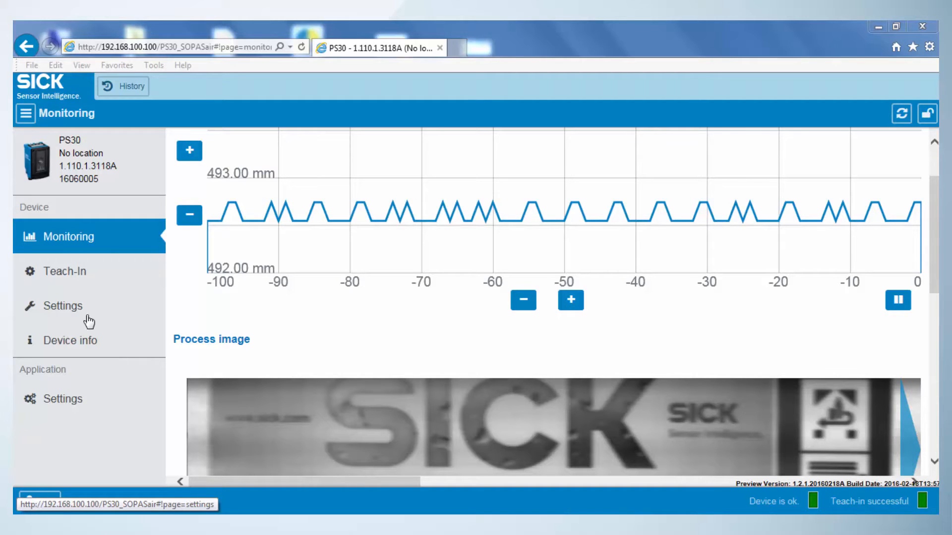
# Review the external teach mode choices on the Settings page and keep error handling Off
pyautogui.click(61, 305)
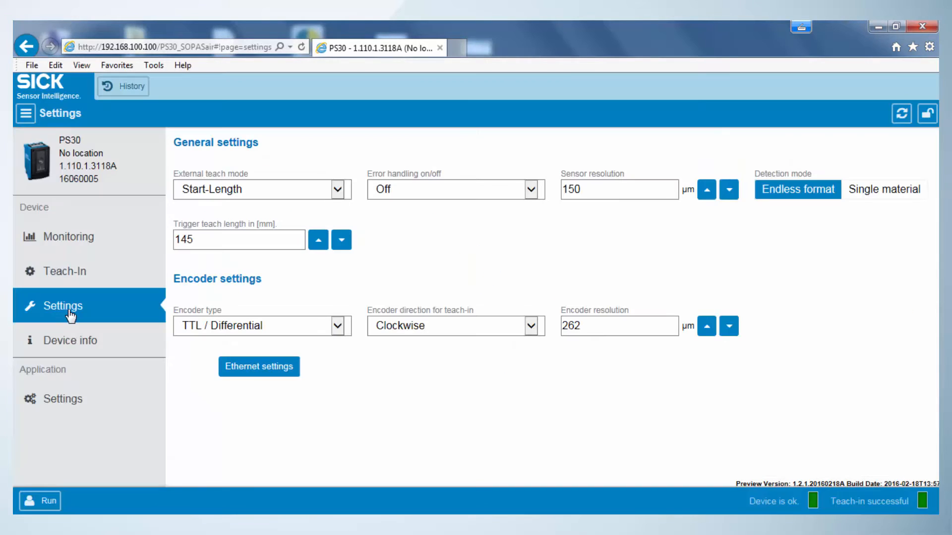
pyautogui.moveTo(829, 190)
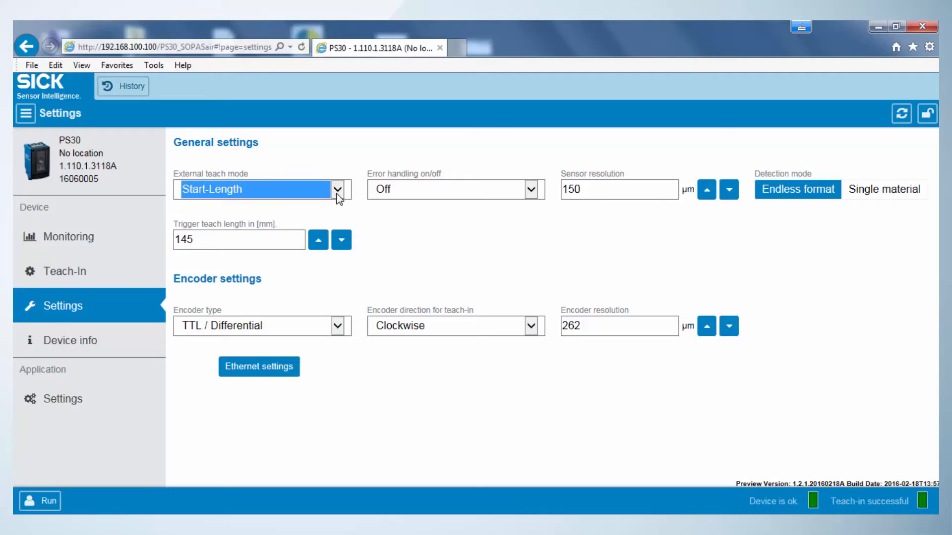
pyautogui.click(239, 240)
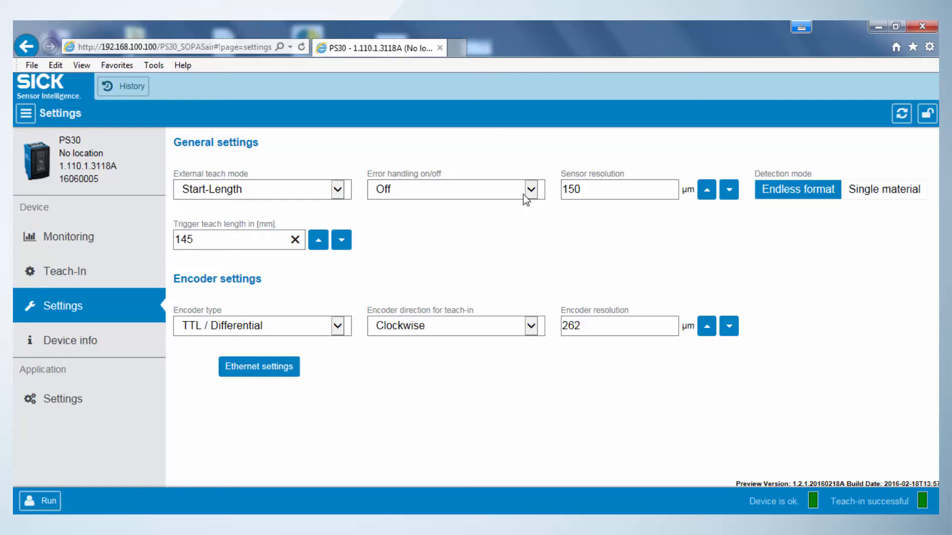
pyautogui.click(534, 189)
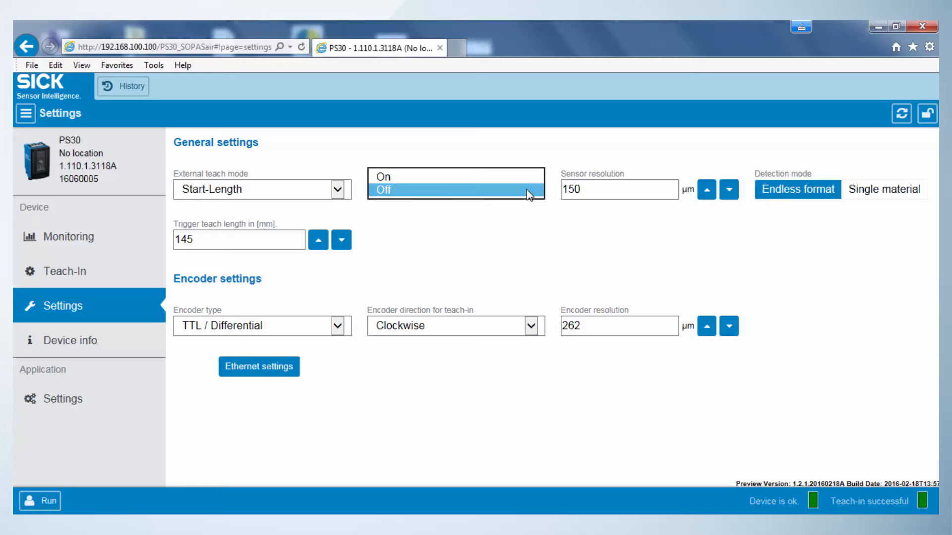
pyautogui.click(382, 190)
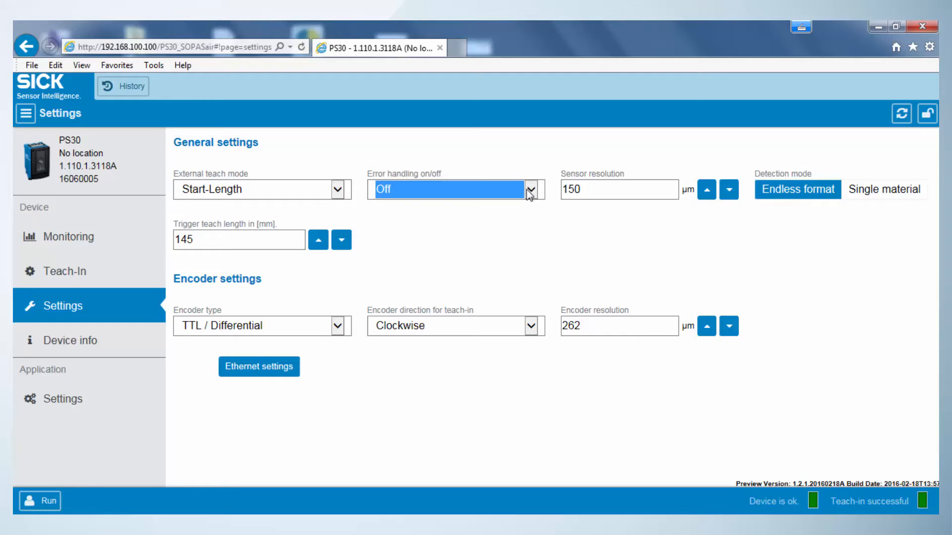
pyautogui.moveTo(571, 177)
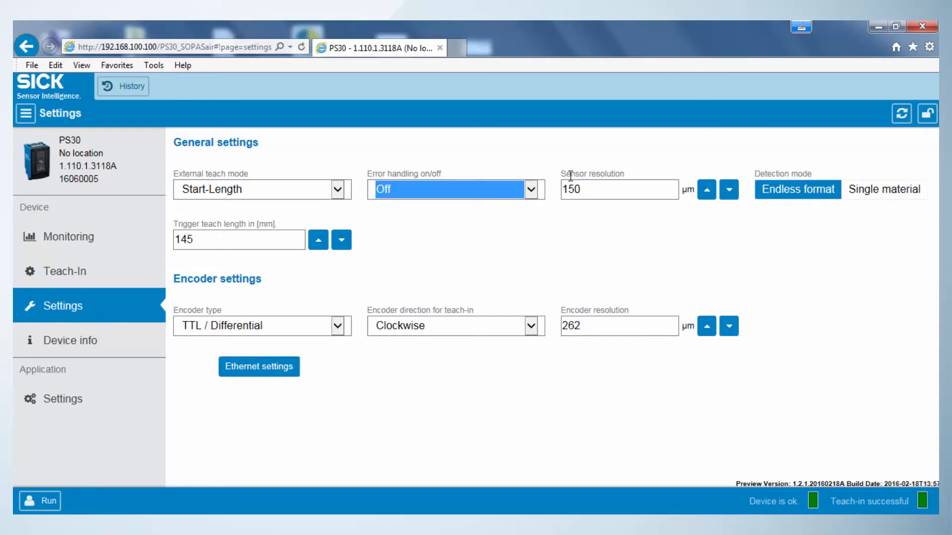
pyautogui.moveTo(364, 320)
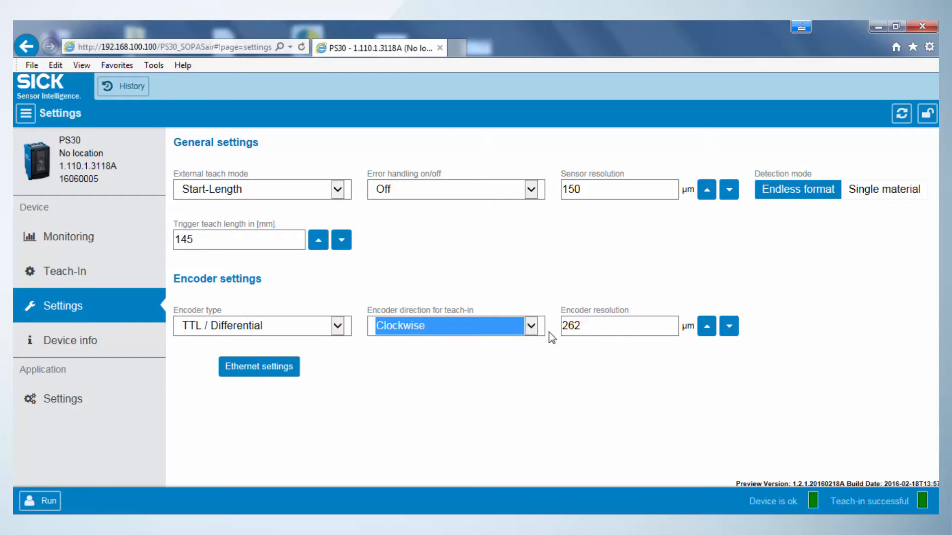
pyautogui.click(259, 367)
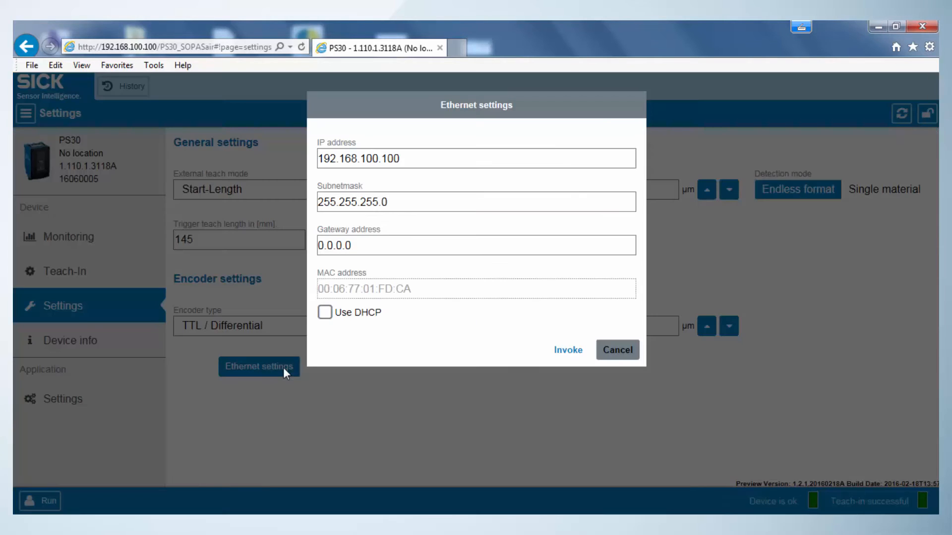
pyautogui.moveTo(318, 177)
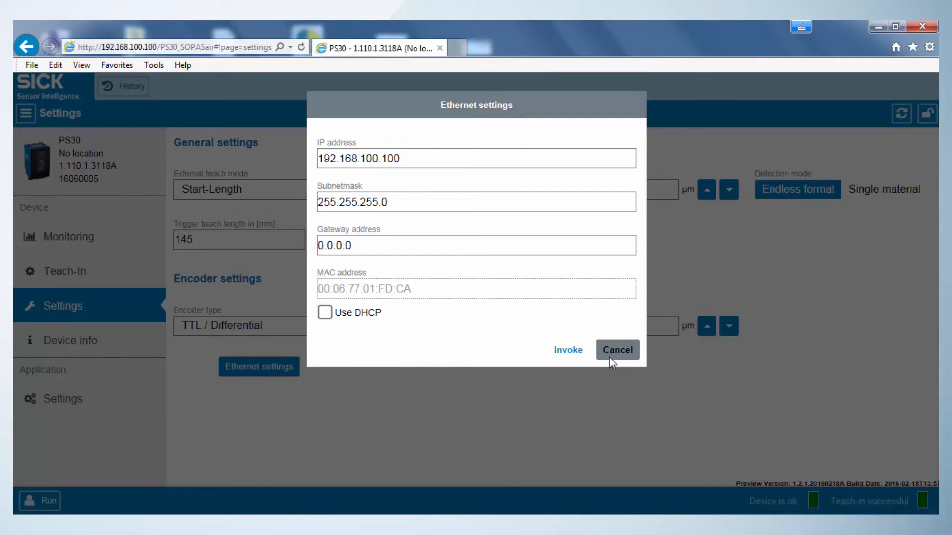
pyautogui.click(616, 350)
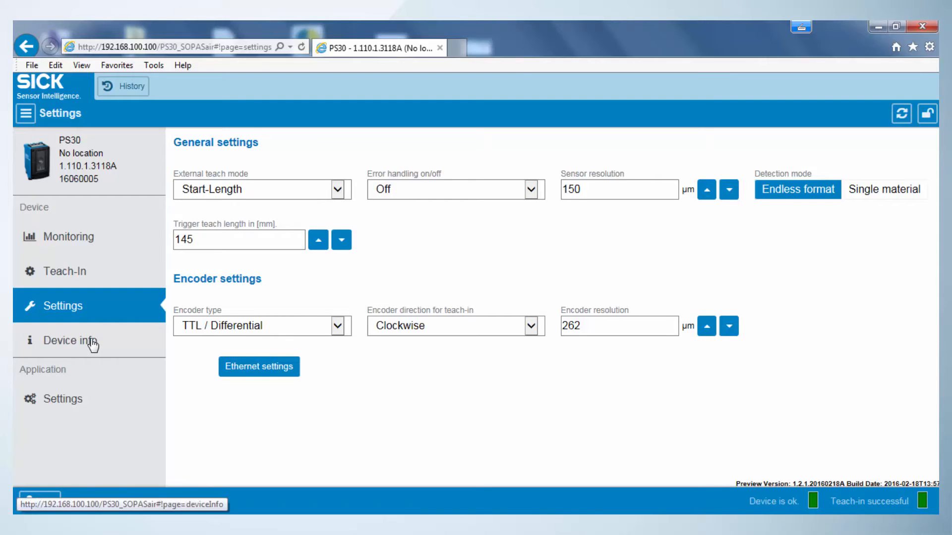
# Review the Device info page, then return to the live monitoring view
pyautogui.click(70, 340)
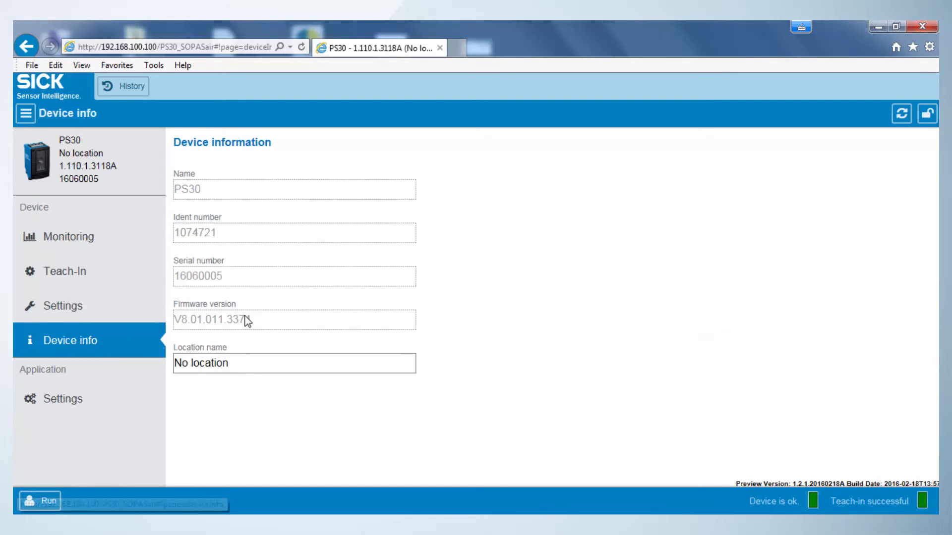
pyautogui.moveTo(247, 278)
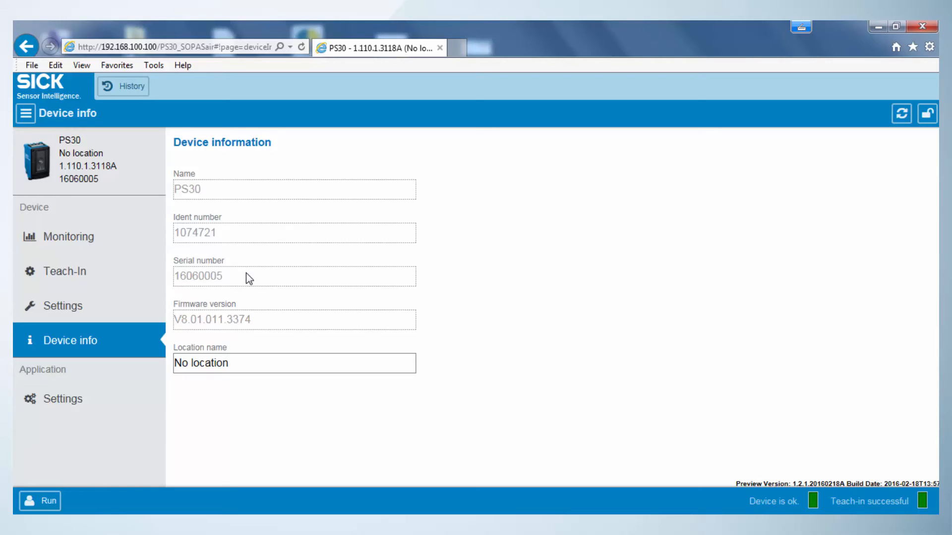
pyautogui.moveTo(254, 321)
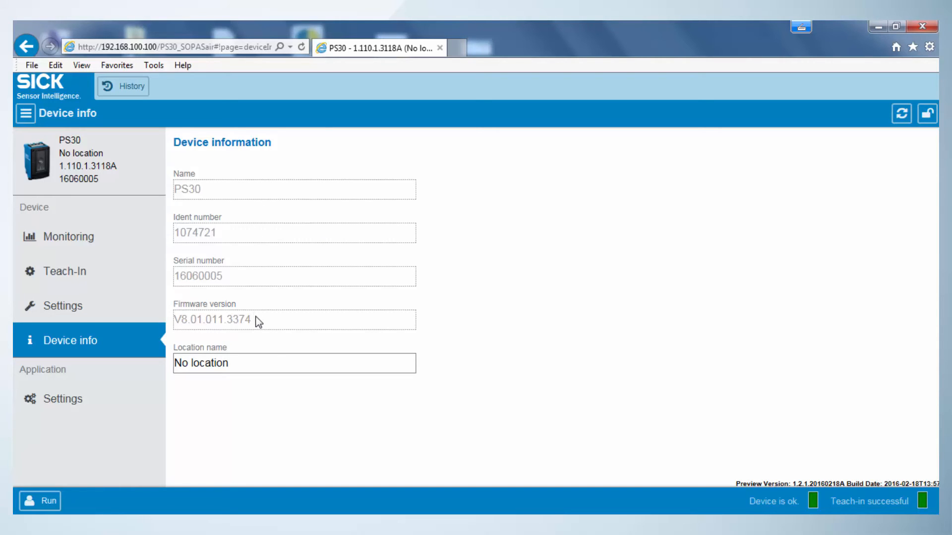
pyautogui.moveTo(64, 272)
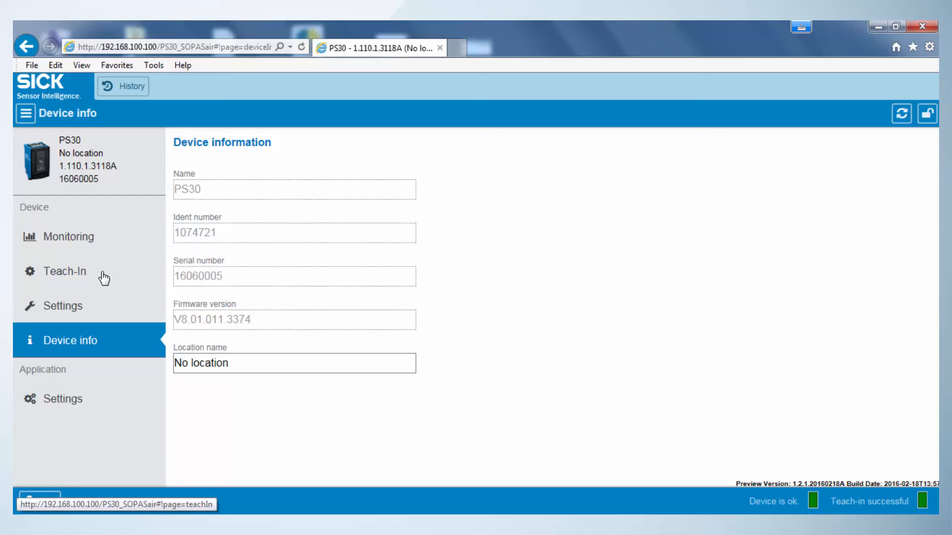
pyautogui.moveTo(97, 276)
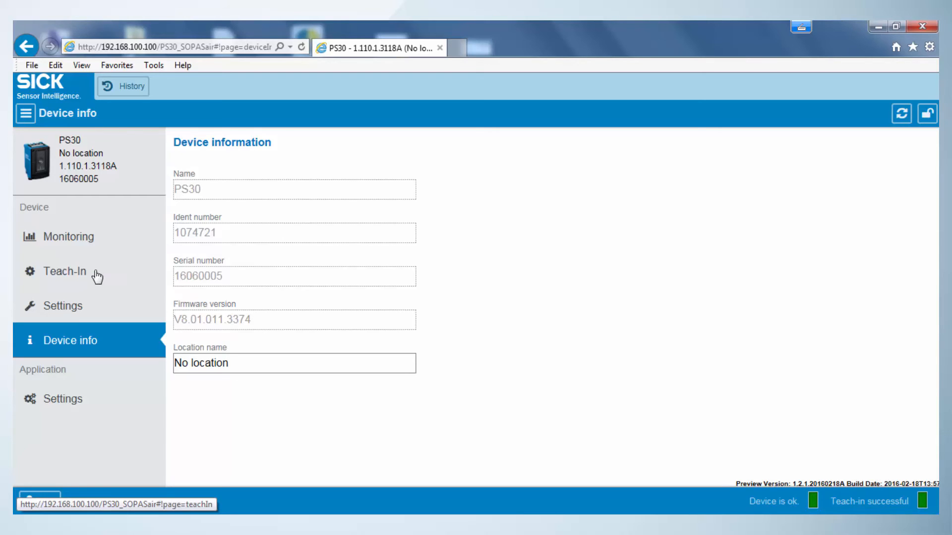
pyautogui.click(69, 237)
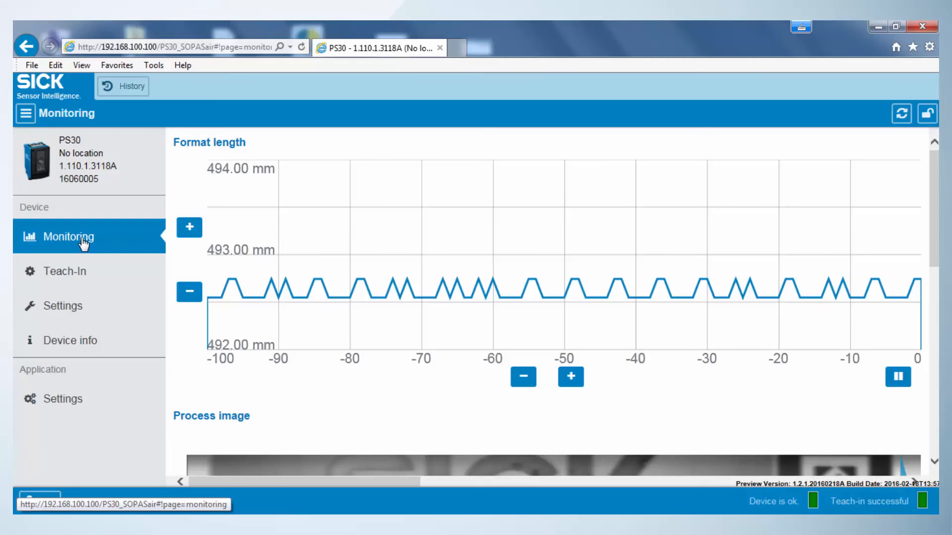
pyautogui.moveTo(740, 312)
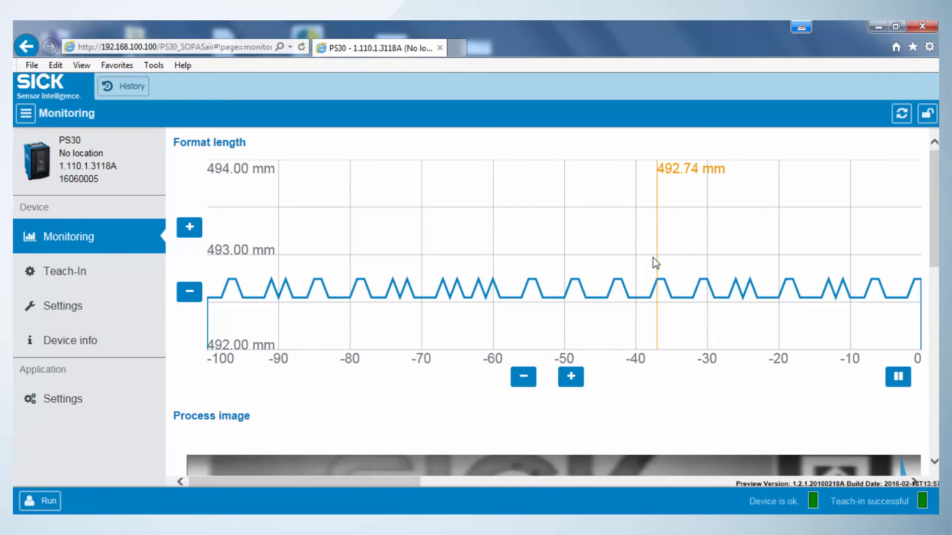
pyautogui.moveTo(63, 305)
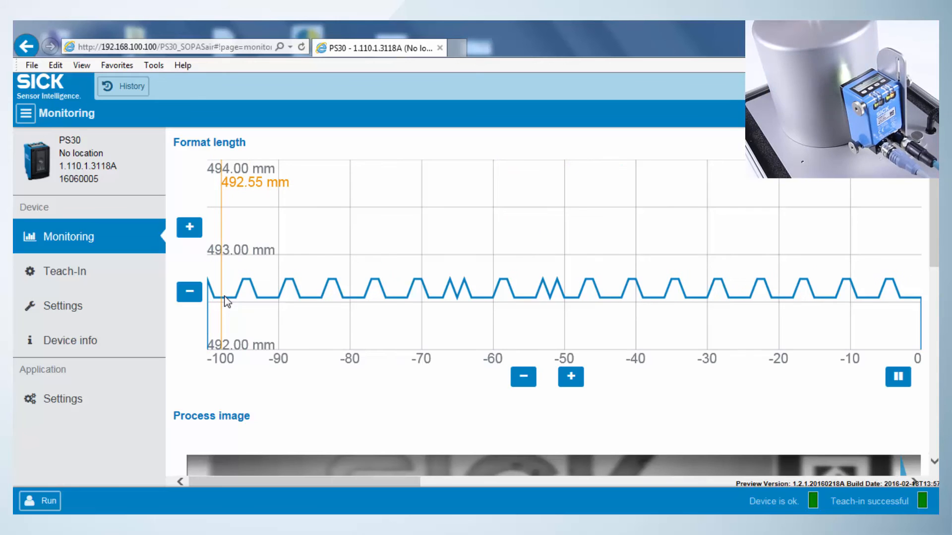
# Inspect the stored teach-in image below the format-length graph and move to the Teach-In page
pyautogui.scroll(-3)
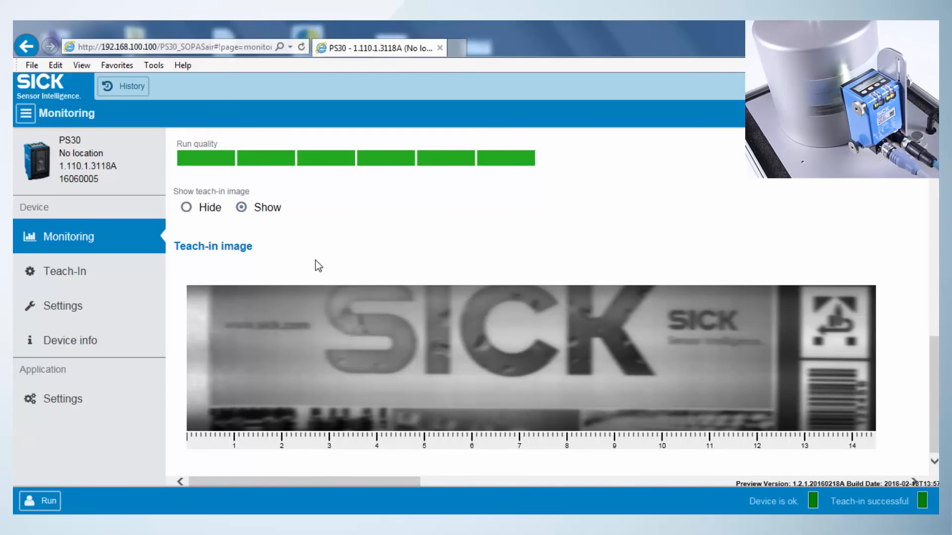
pyautogui.scroll(-3)
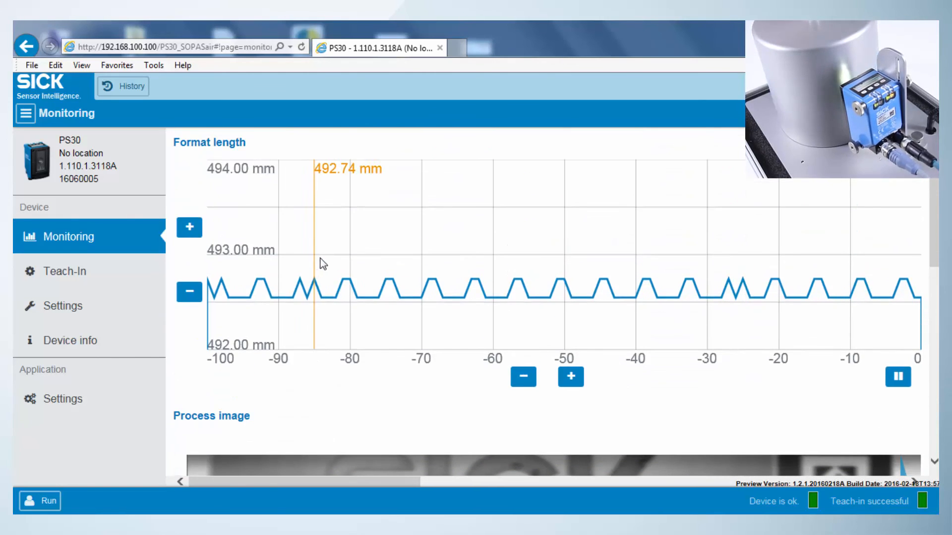
pyautogui.click(64, 271)
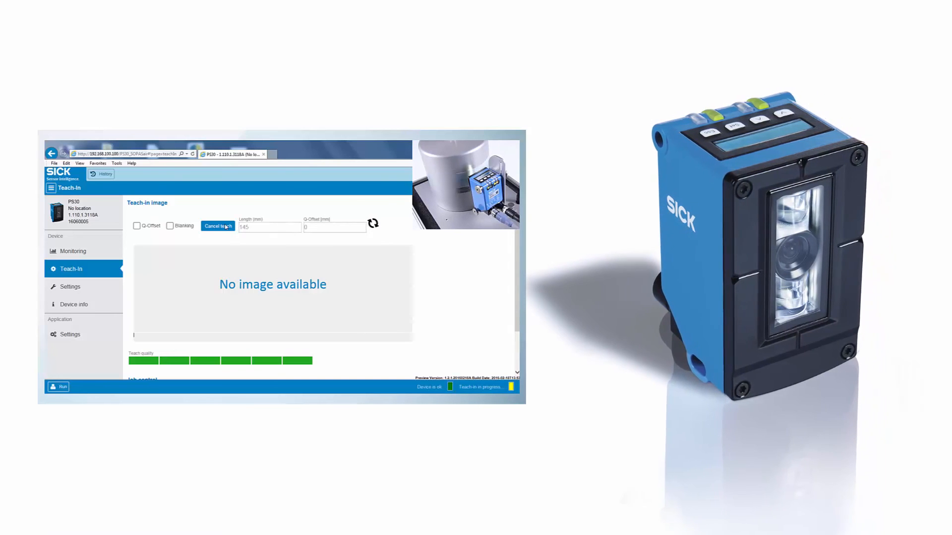
pyautogui.scroll(-3)
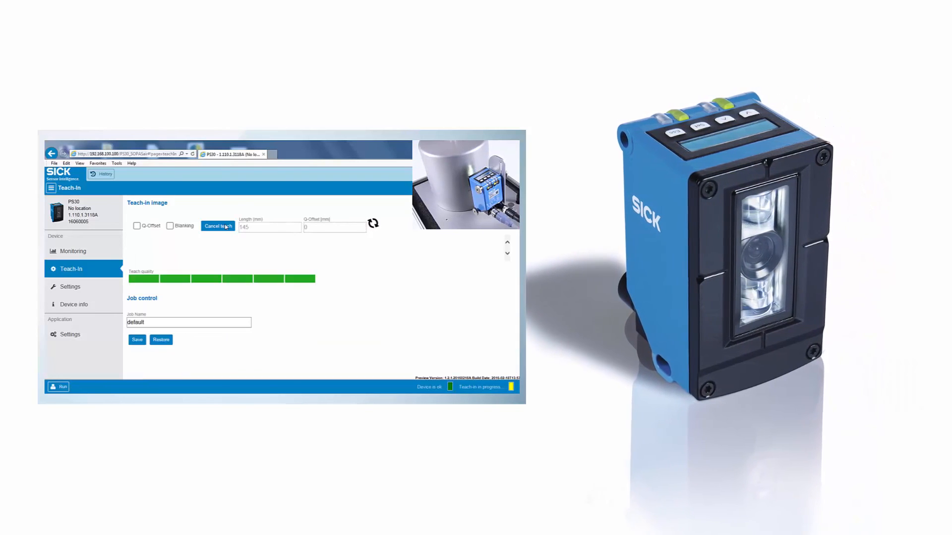